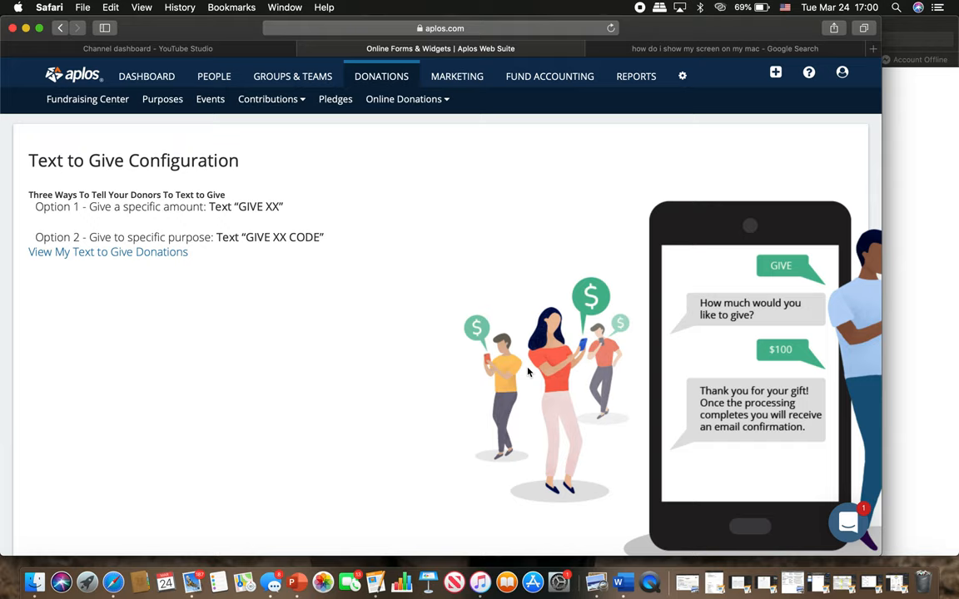
mouse_move(453, 356)
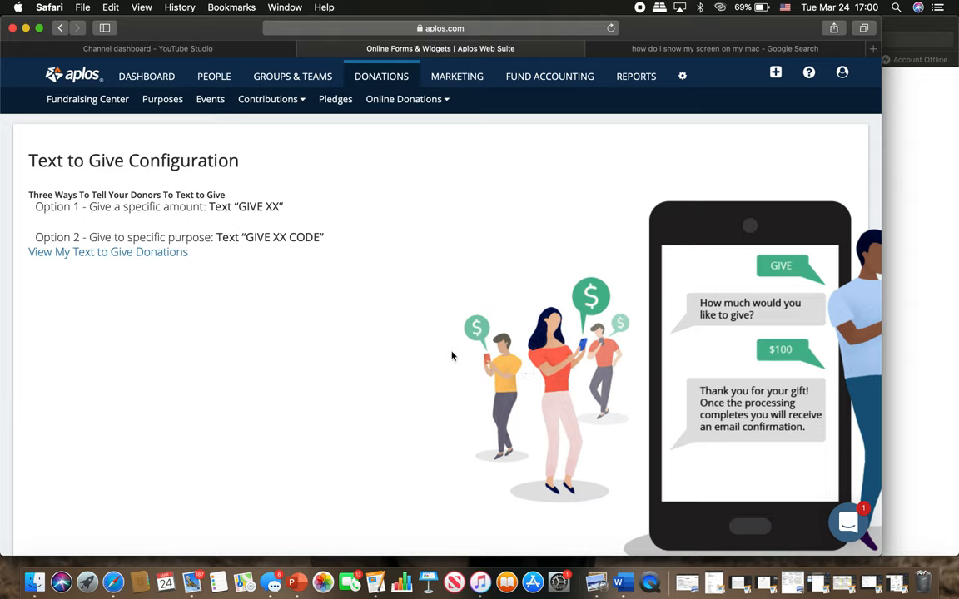
mouse_move(421, 345)
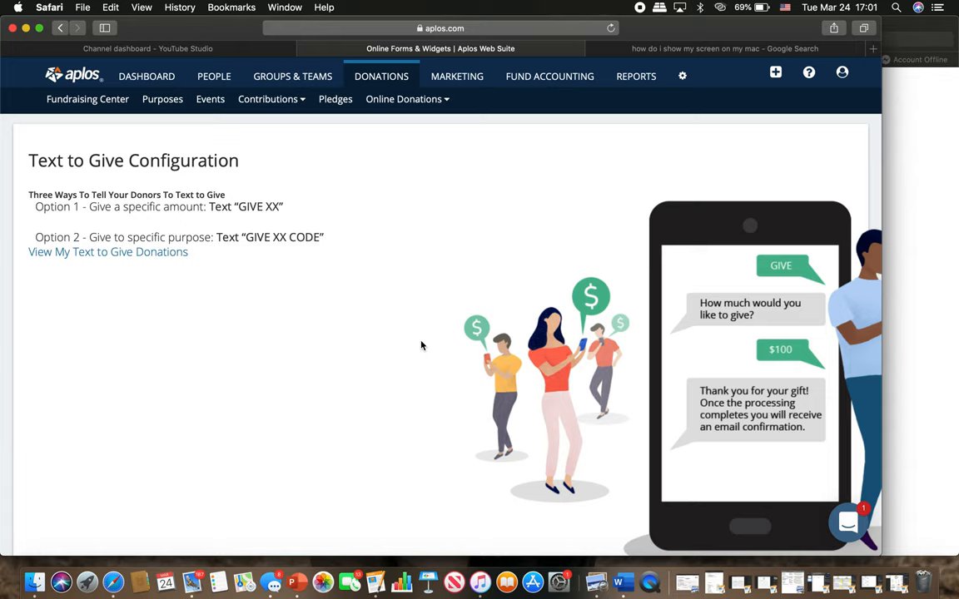
mouse_move(163, 196)
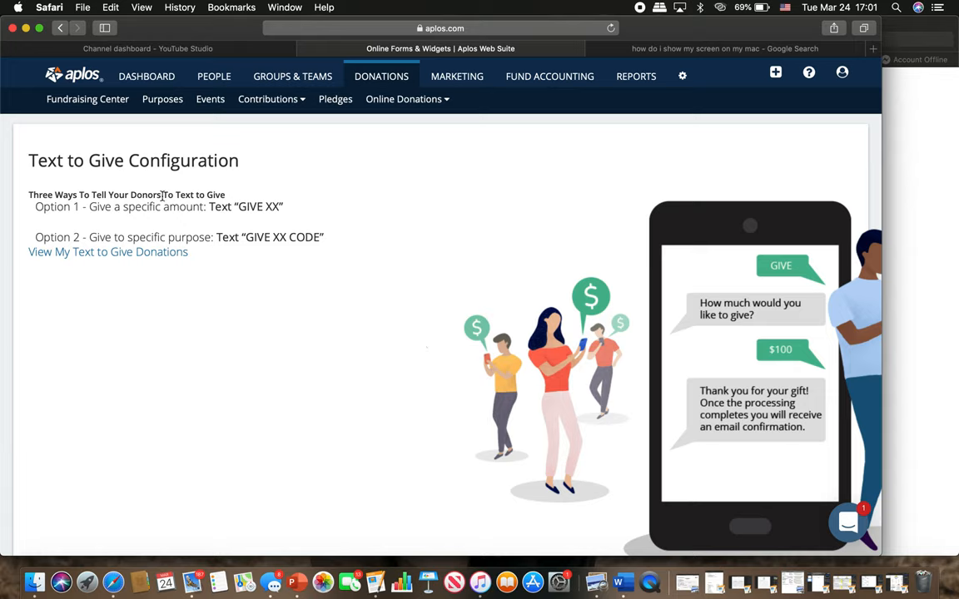
scroll(down, 3)
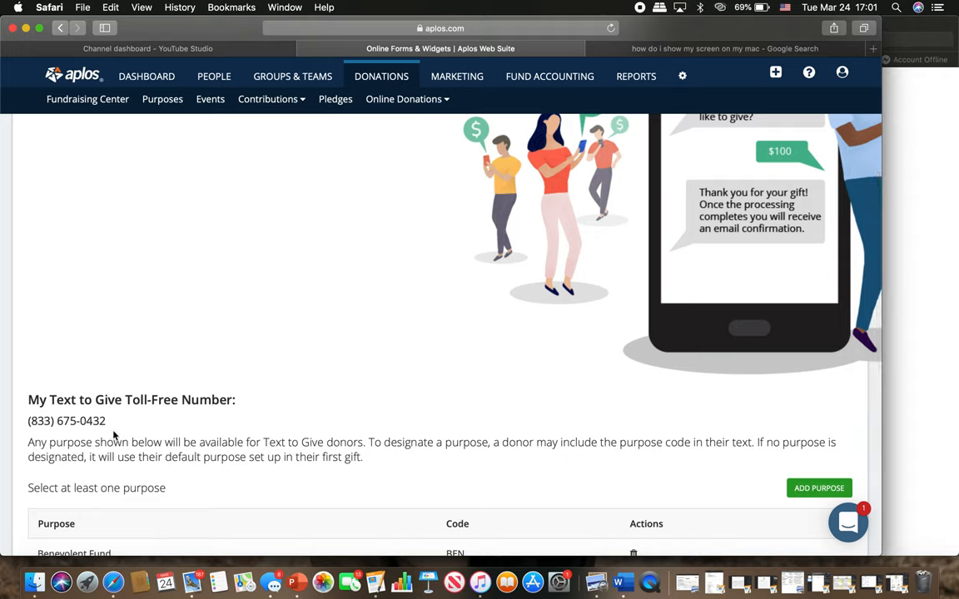
mouse_move(30, 425)
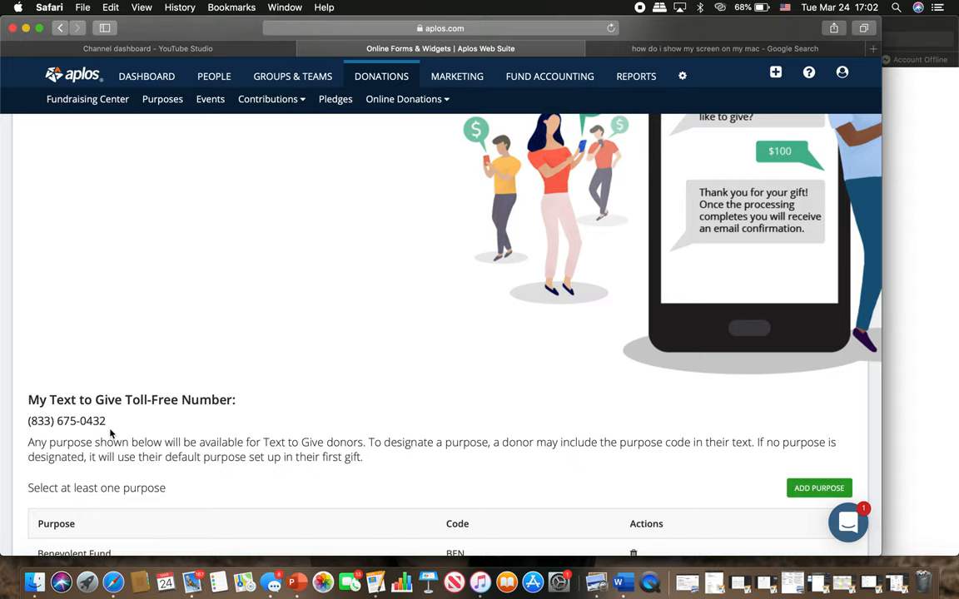
mouse_move(77, 436)
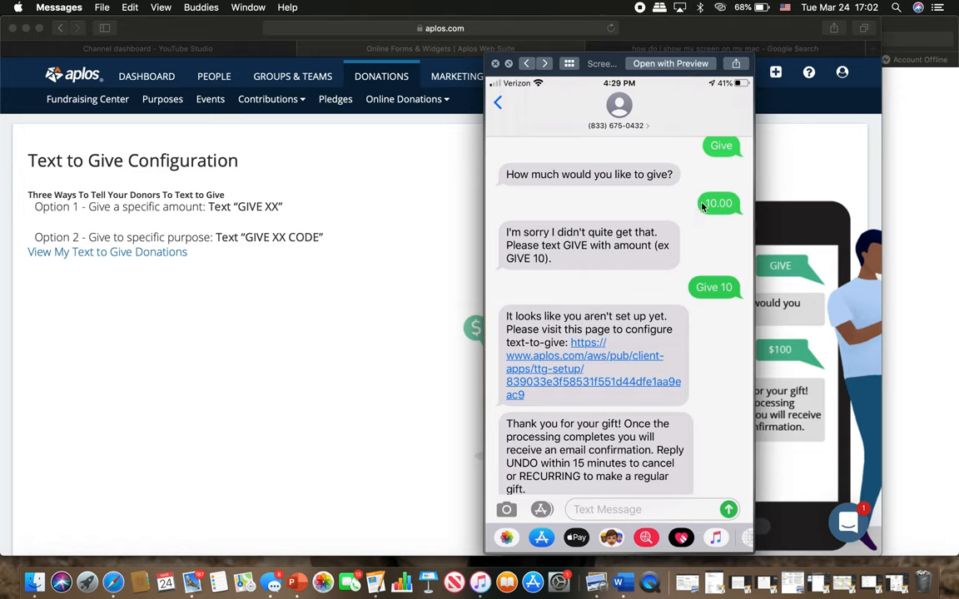
mouse_move(606, 134)
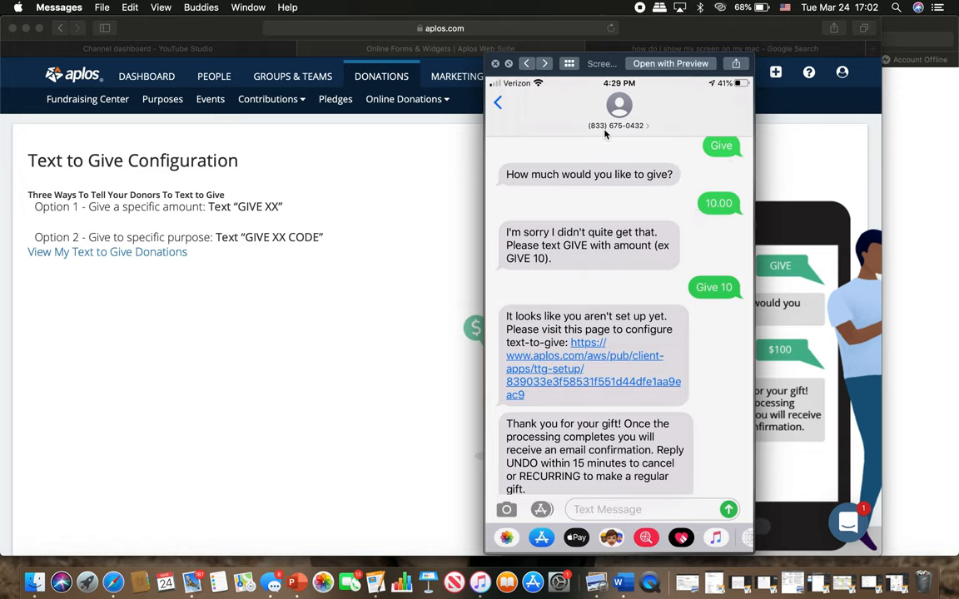
mouse_move(646, 133)
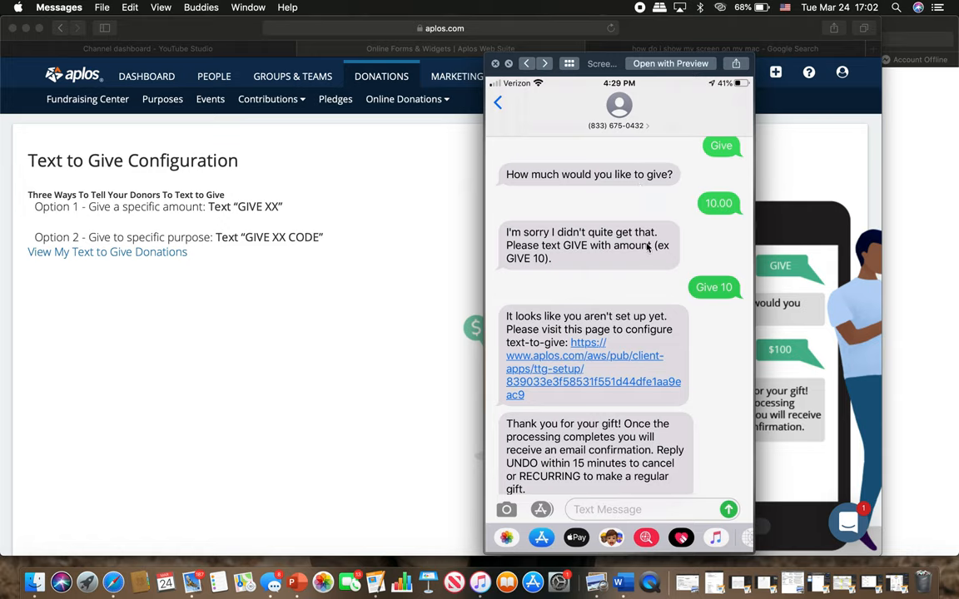
mouse_move(689, 301)
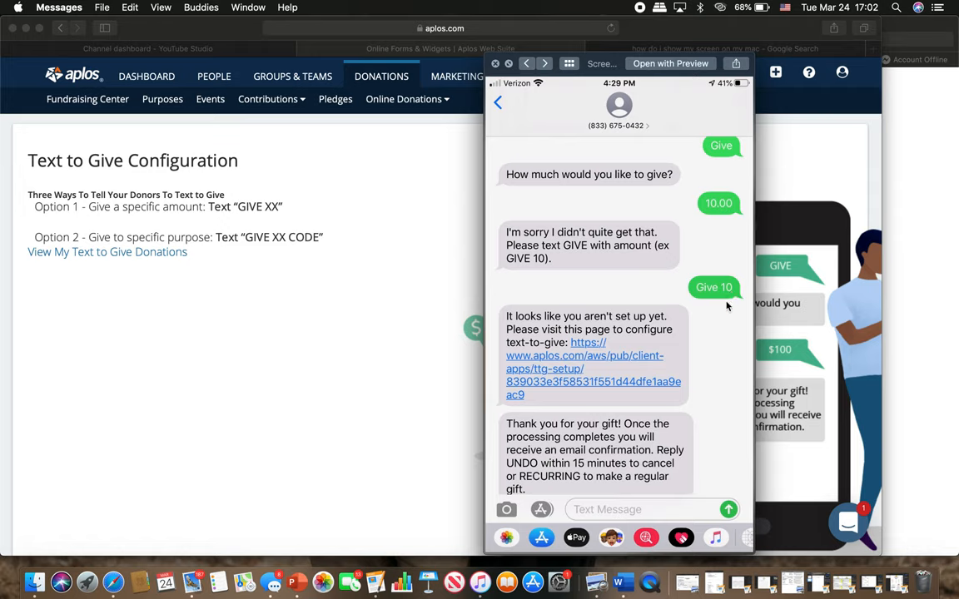
mouse_move(736, 303)
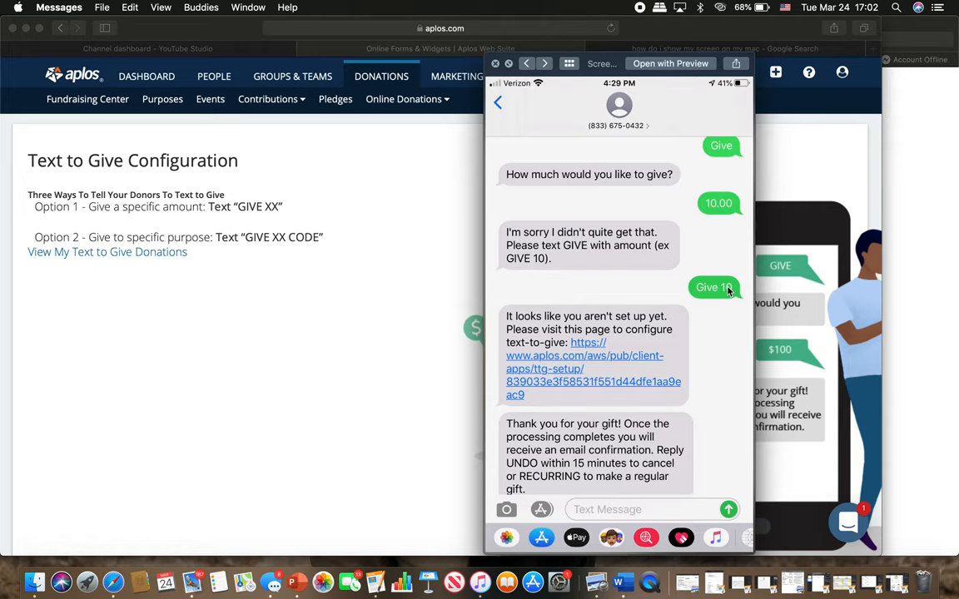
mouse_move(729, 293)
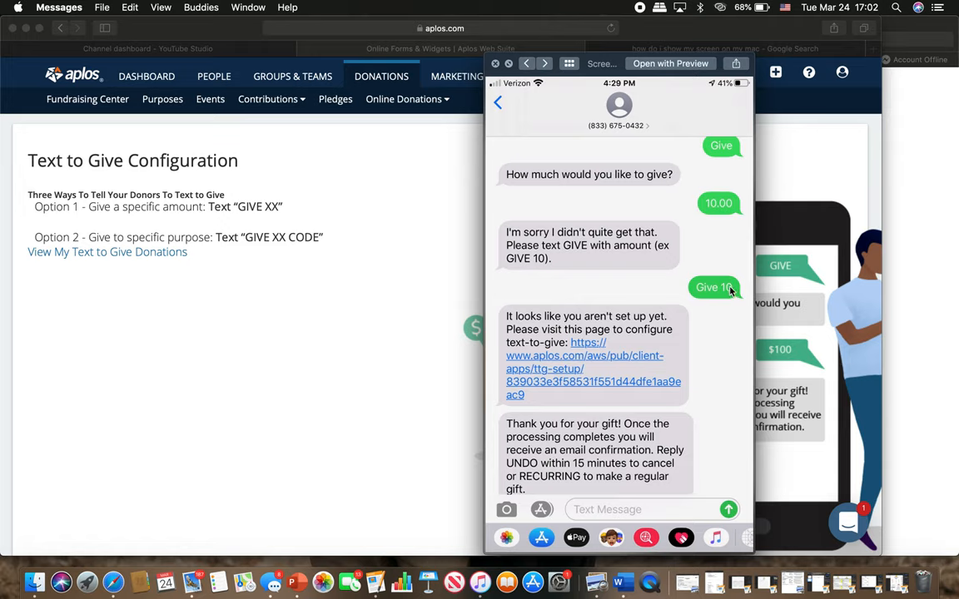
mouse_move(702, 303)
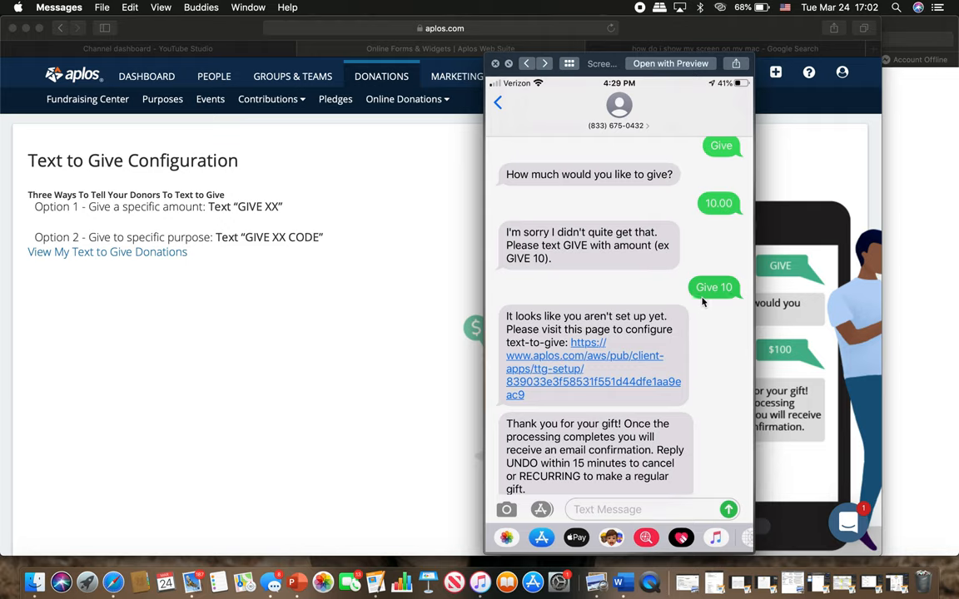
mouse_move(703, 303)
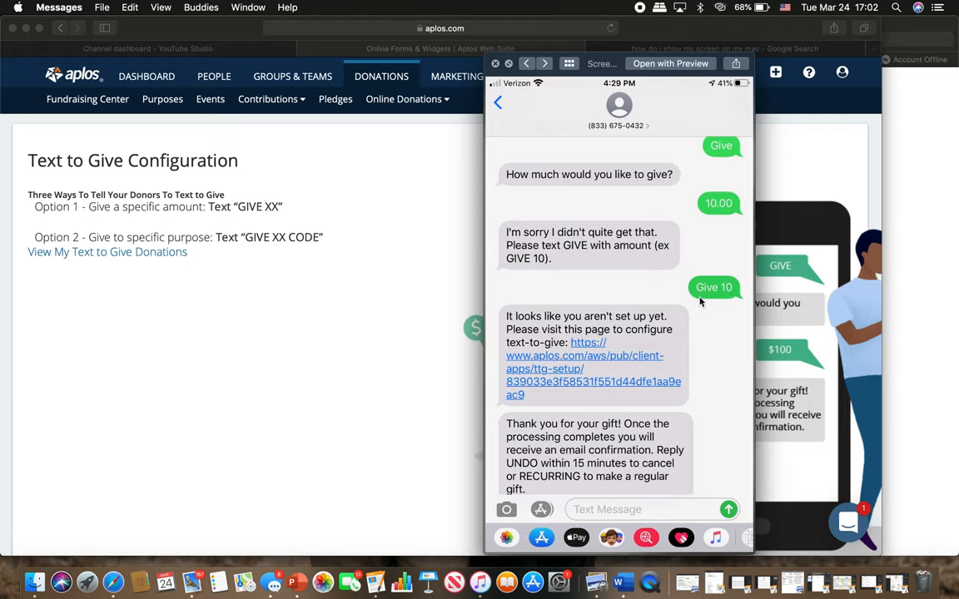
mouse_move(731, 281)
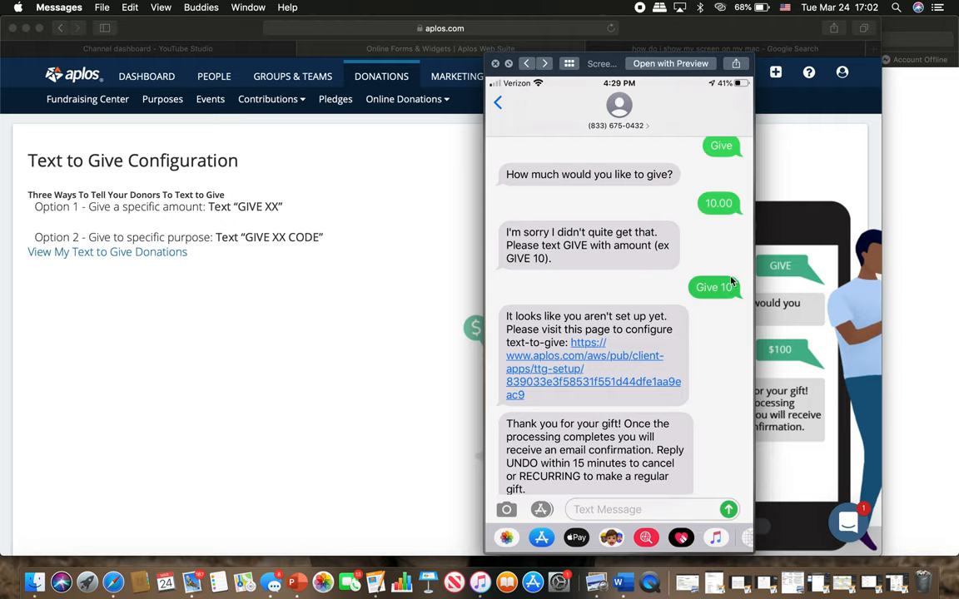
mouse_move(652, 324)
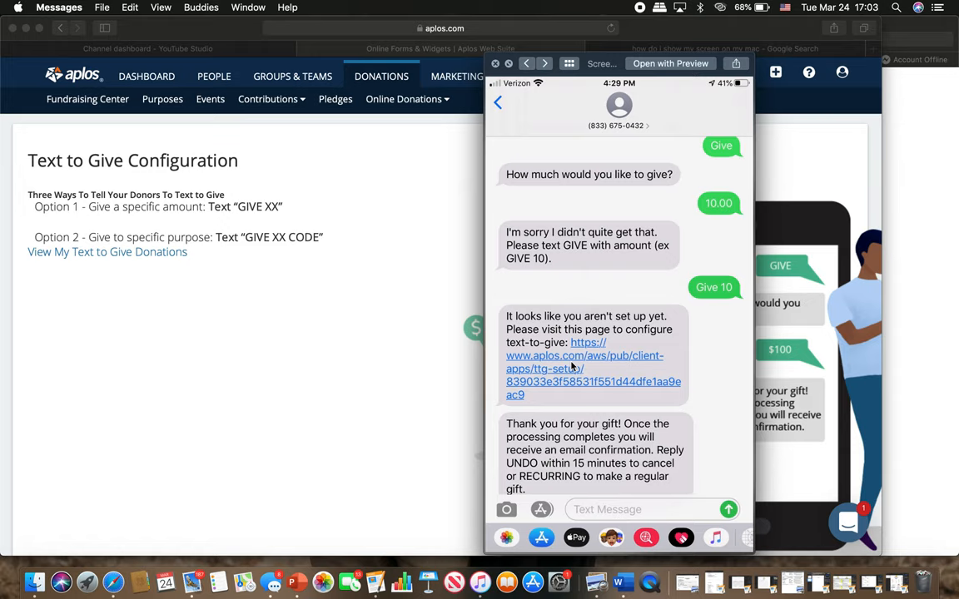
mouse_move(546, 491)
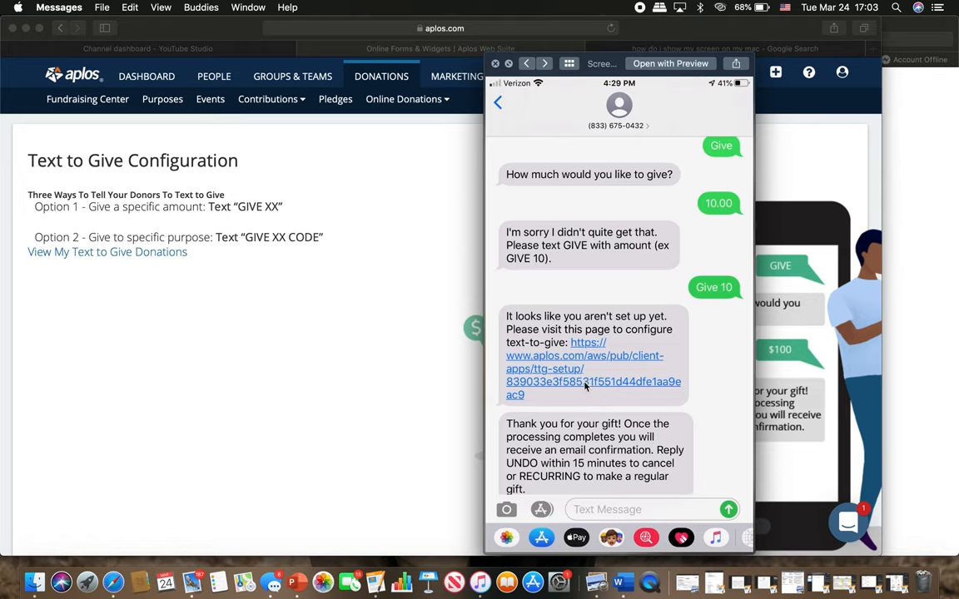
mouse_move(583, 385)
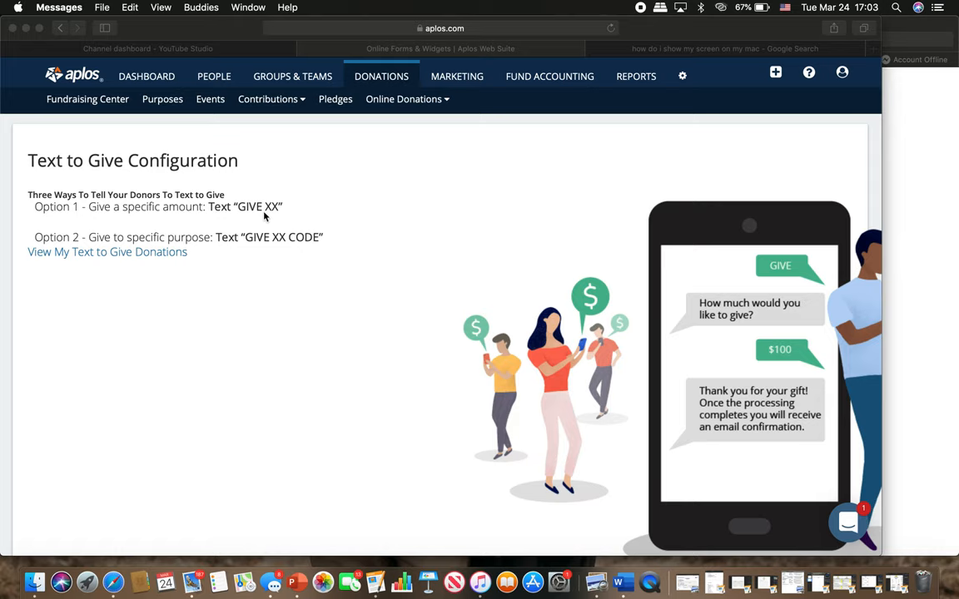
mouse_move(271, 223)
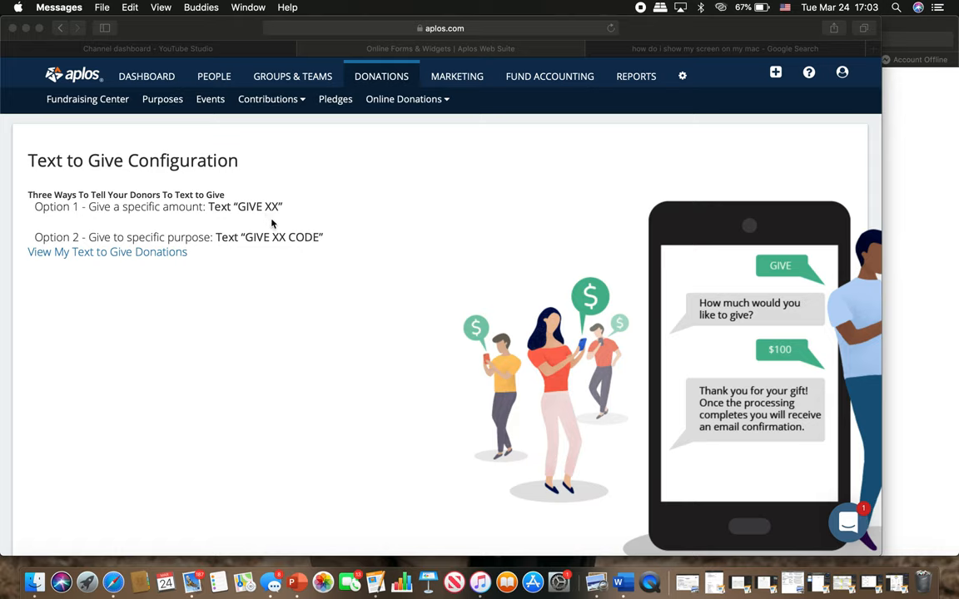
mouse_move(317, 250)
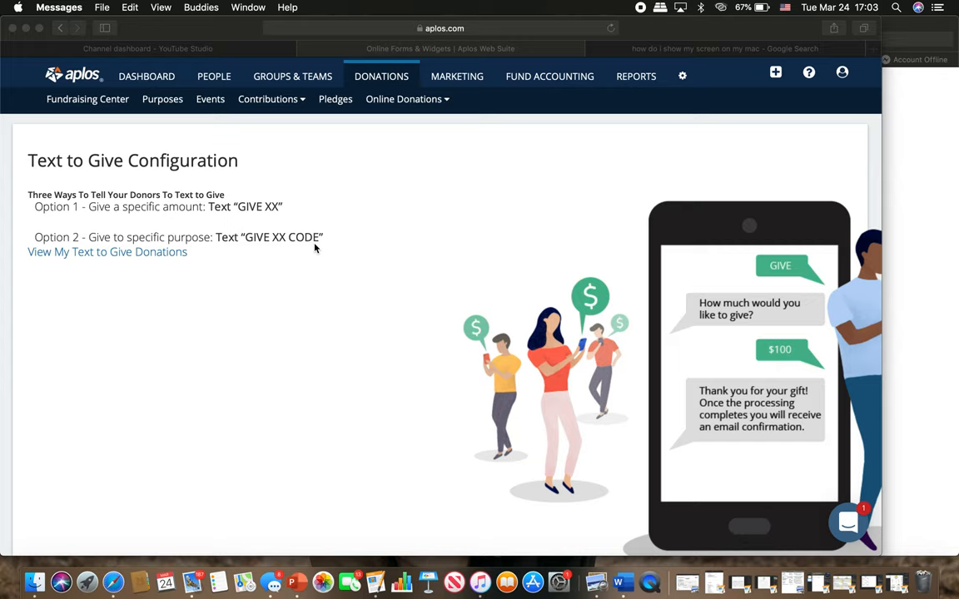
mouse_move(296, 246)
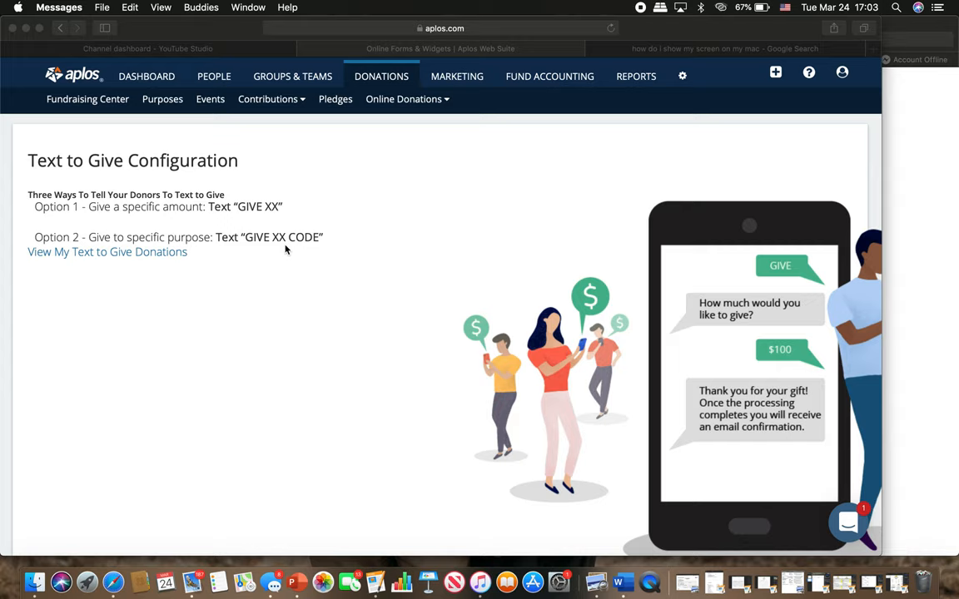
mouse_move(306, 253)
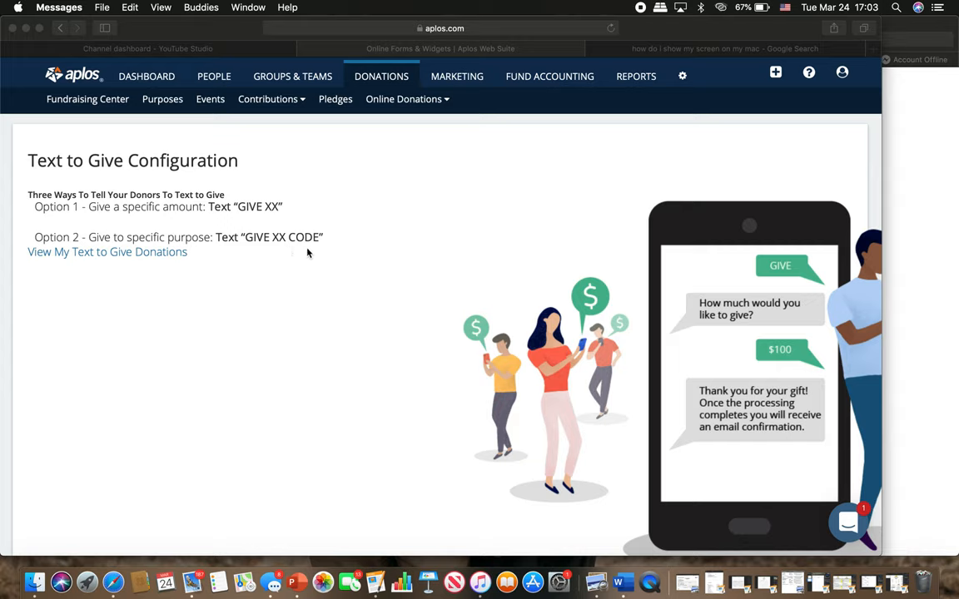
mouse_move(293, 253)
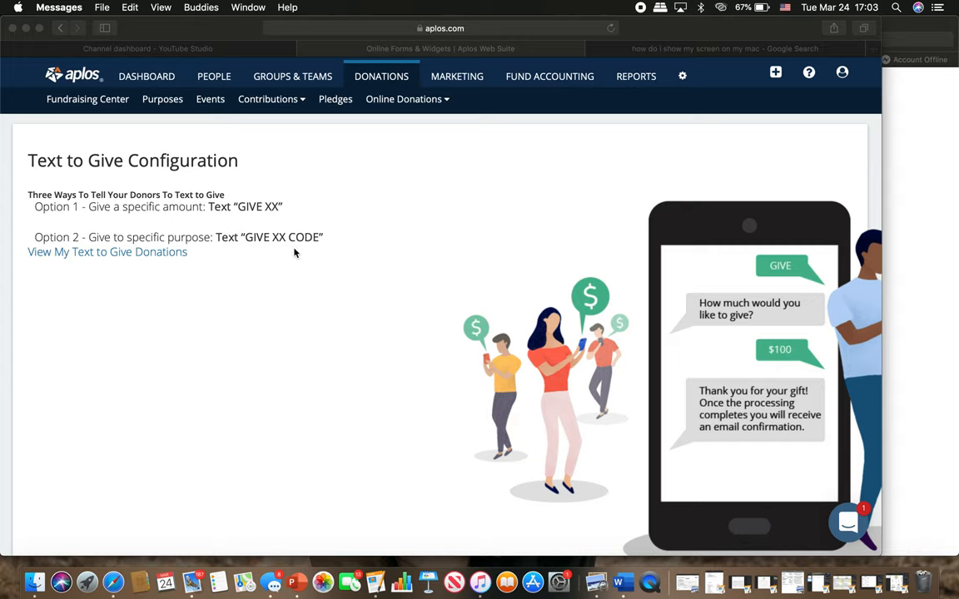
Step: Scroll down to show the purpose table with codes BEN, BF, GE and MS
scroll(down, 3)
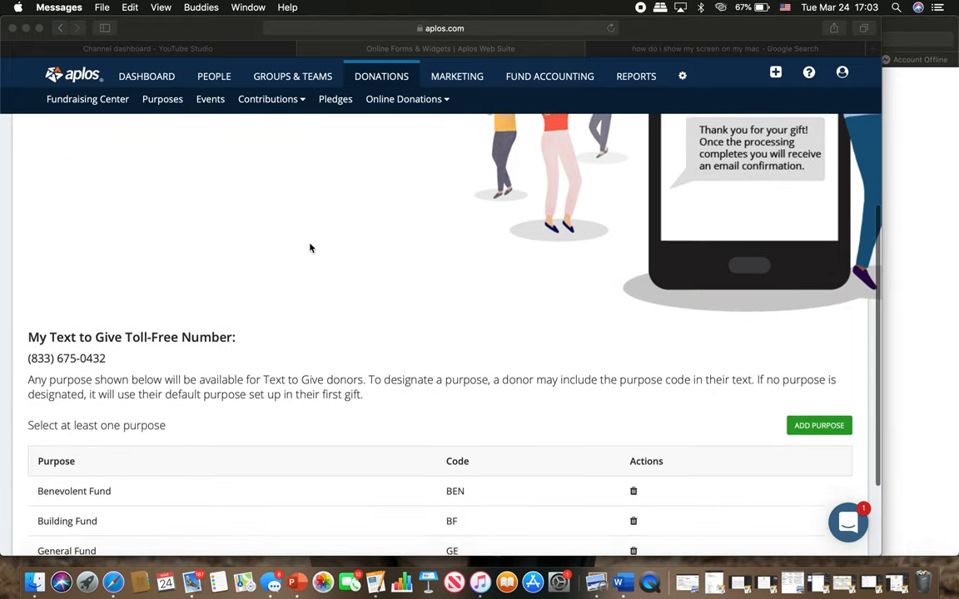
scroll(down, 3)
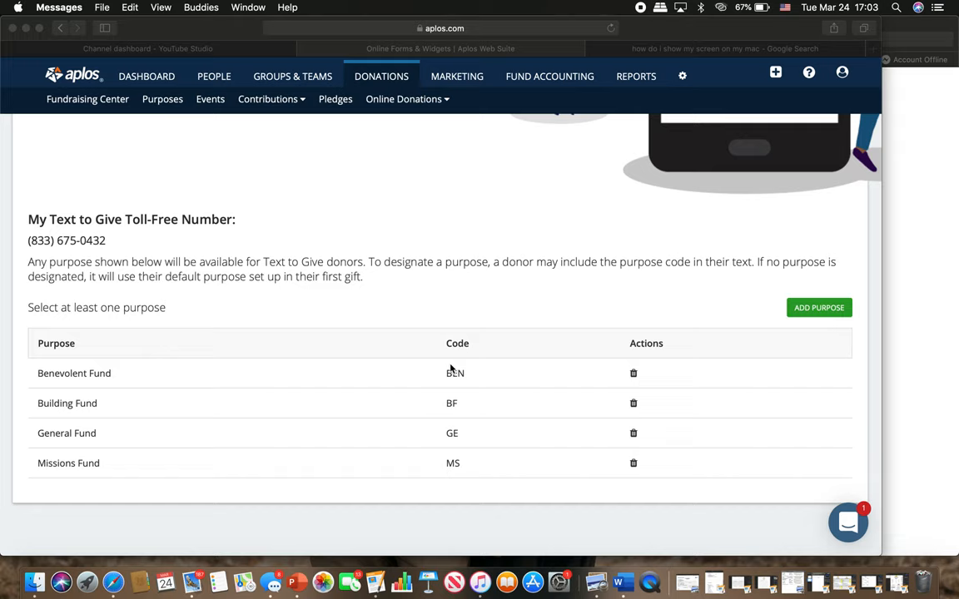
mouse_move(452, 456)
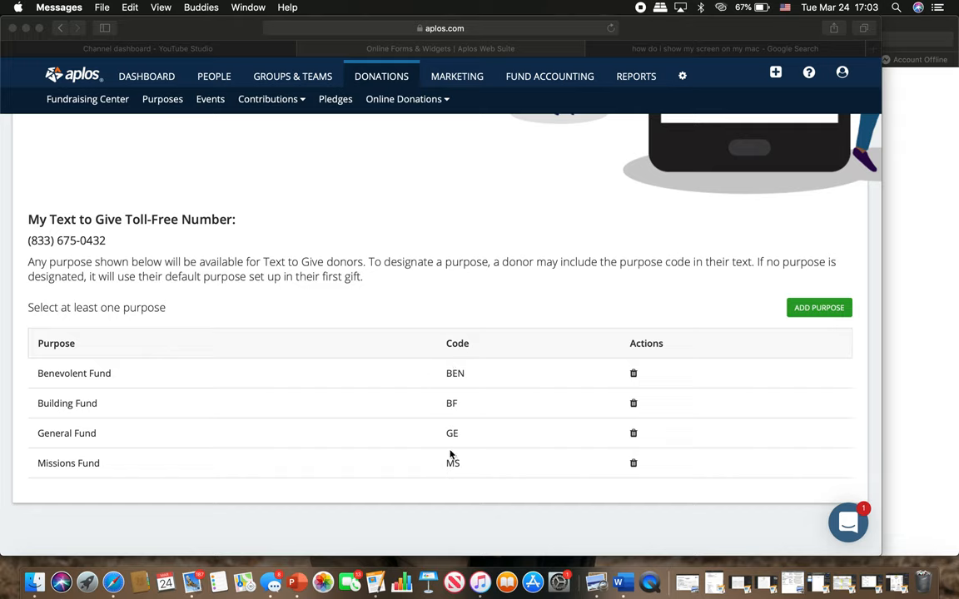
mouse_move(453, 453)
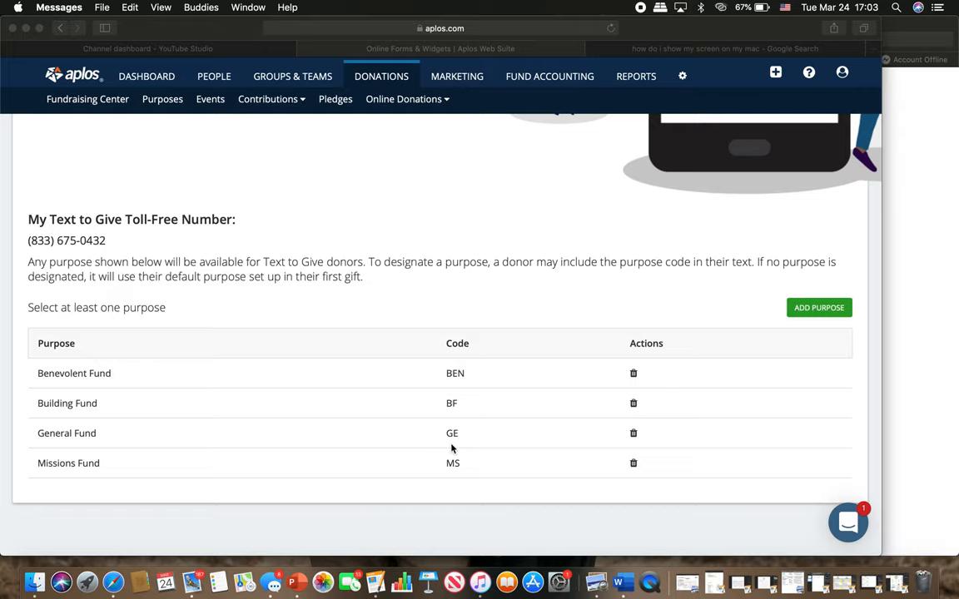
mouse_move(456, 453)
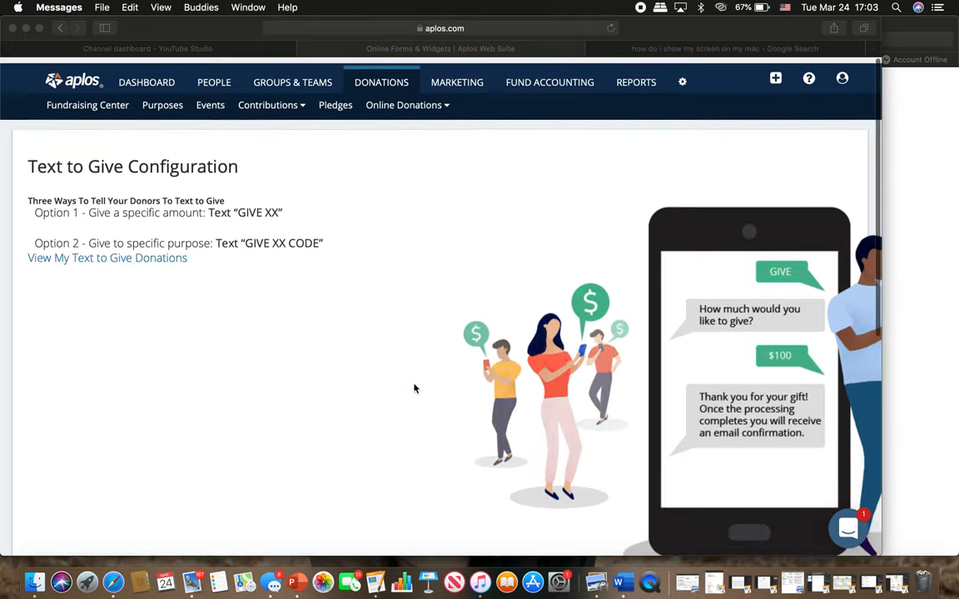
Step: Scroll back down to the toll-free number and the four-purpose code table
scroll(down, 3)
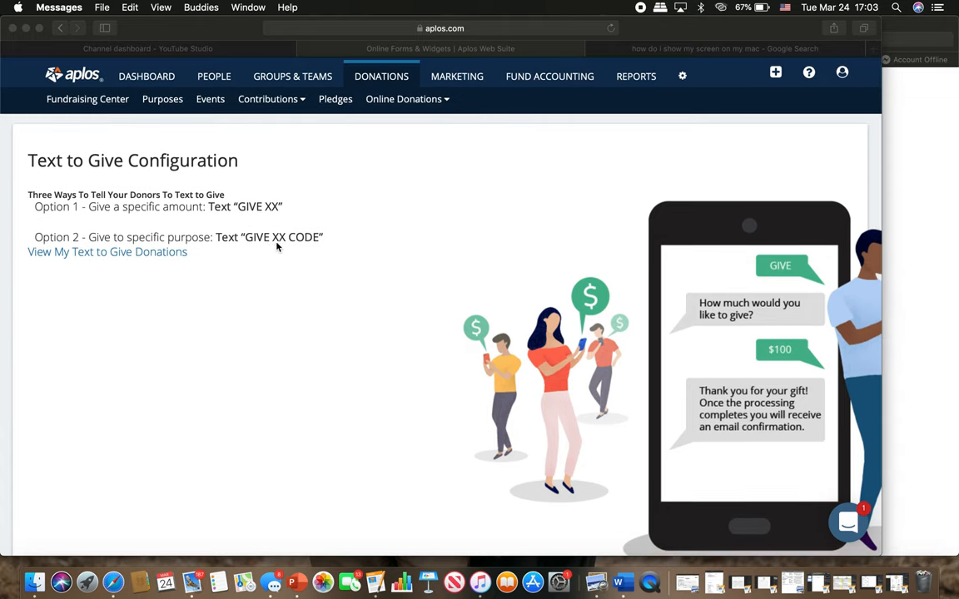
mouse_move(293, 246)
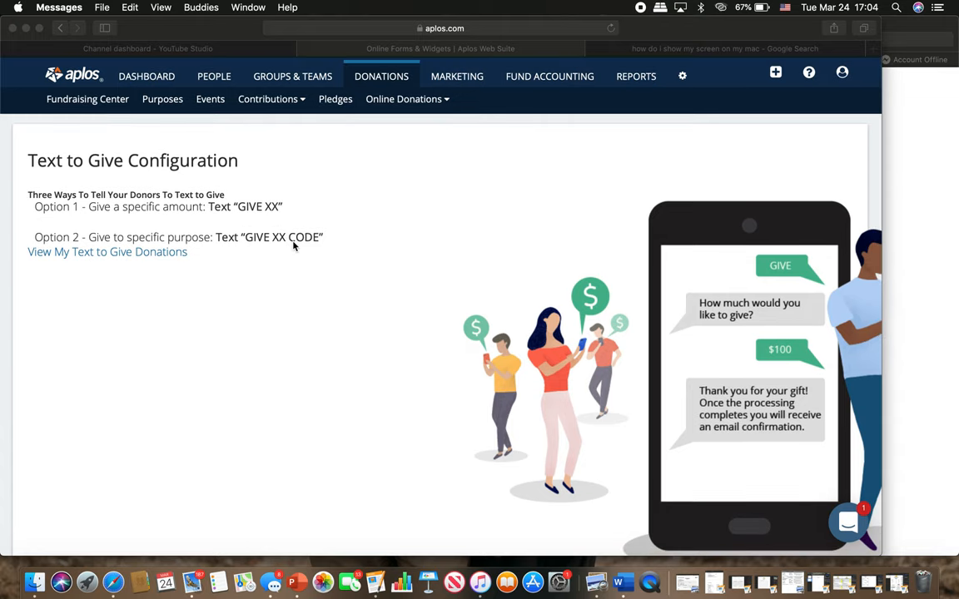
scroll(down, 3)
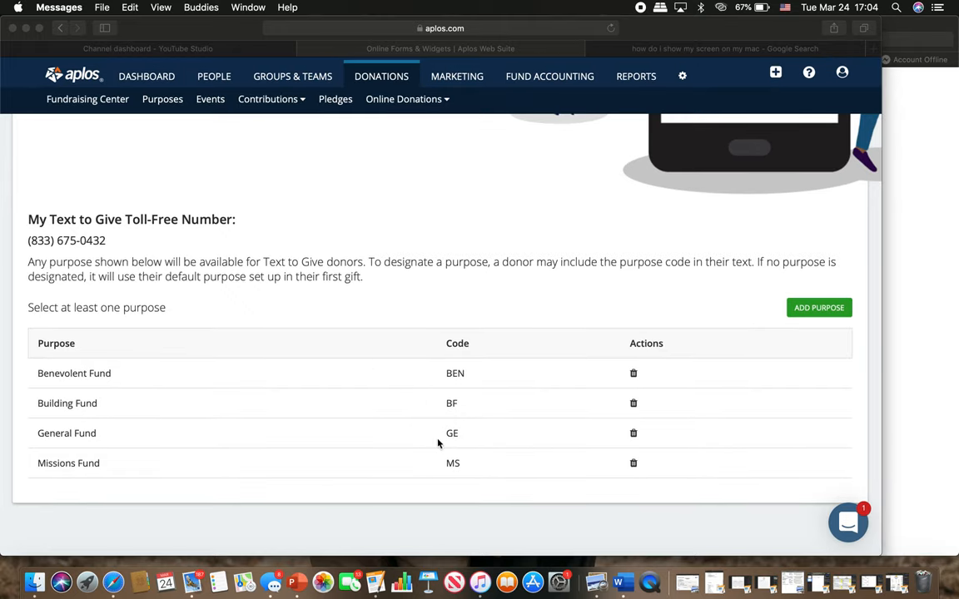
mouse_move(426, 441)
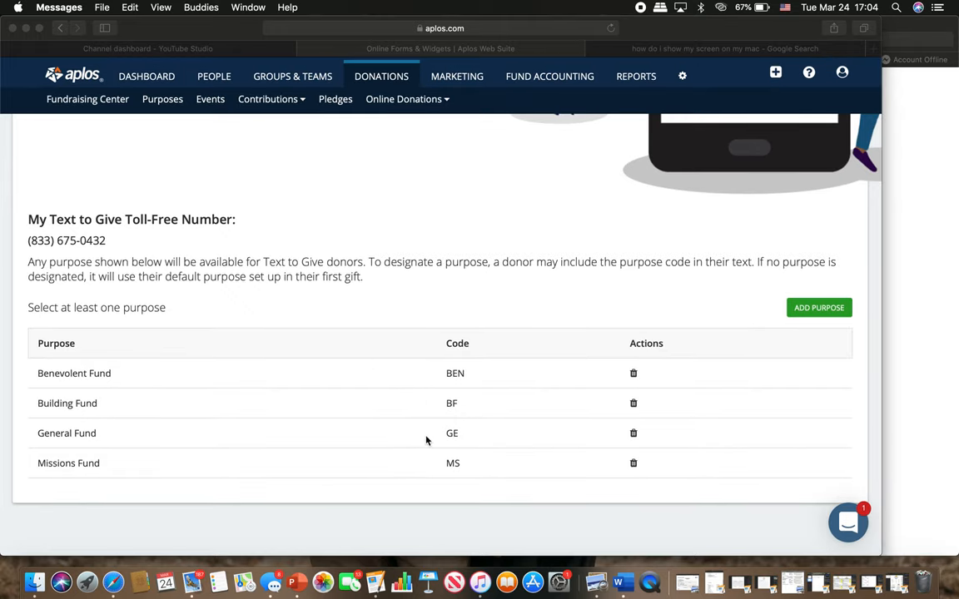
mouse_move(453, 453)
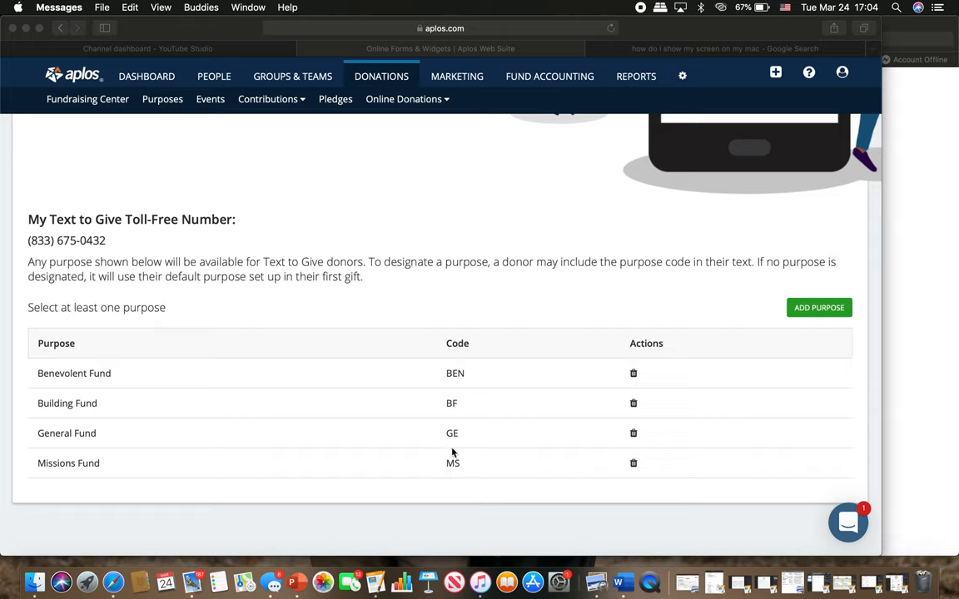
mouse_move(106, 87)
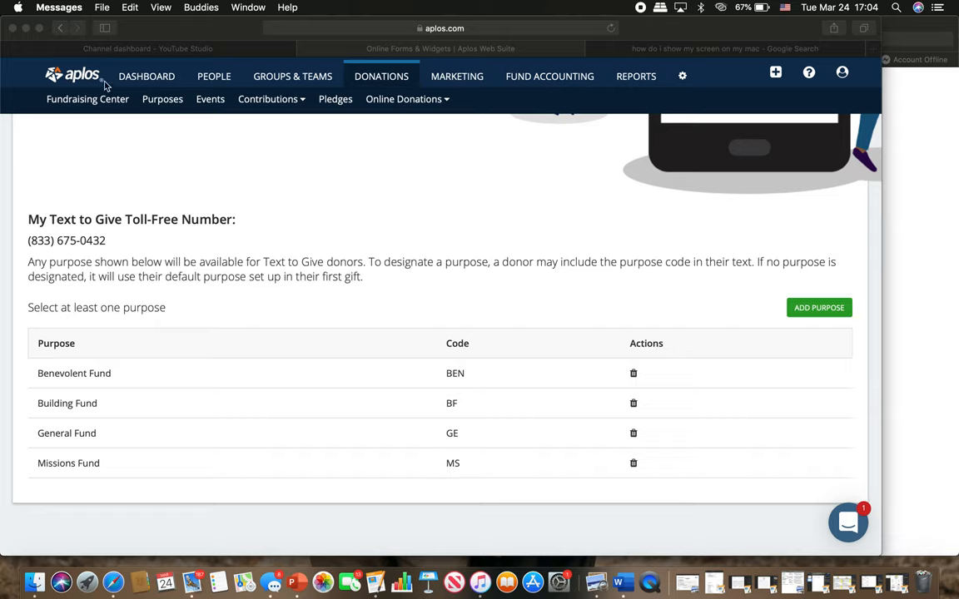
mouse_move(303, 200)
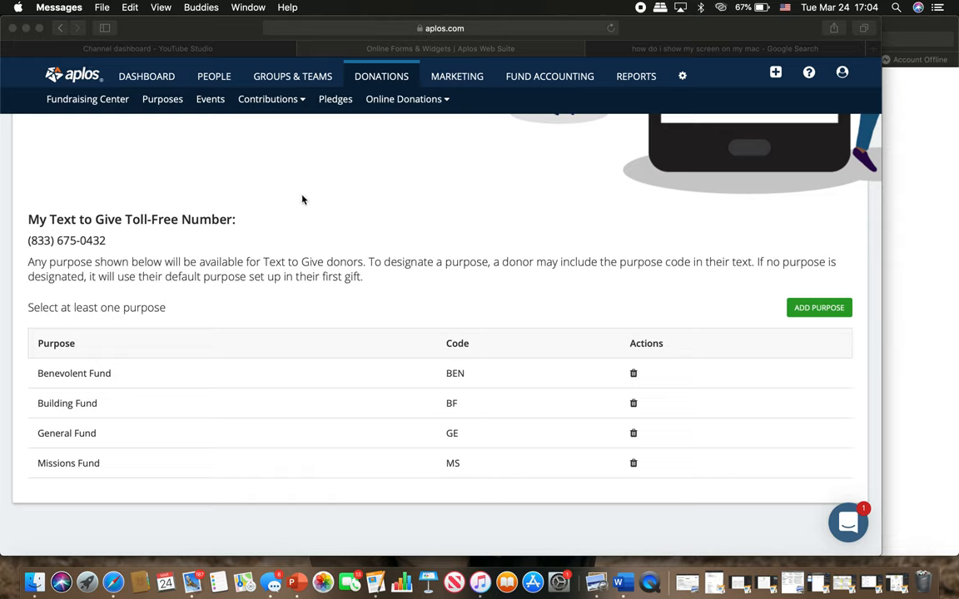
mouse_move(463, 443)
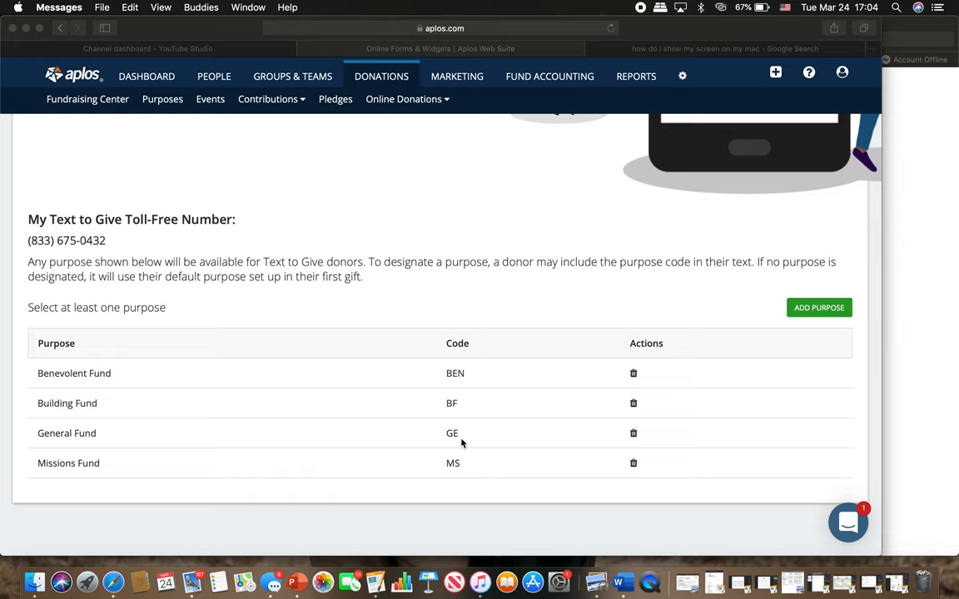
mouse_move(420, 480)
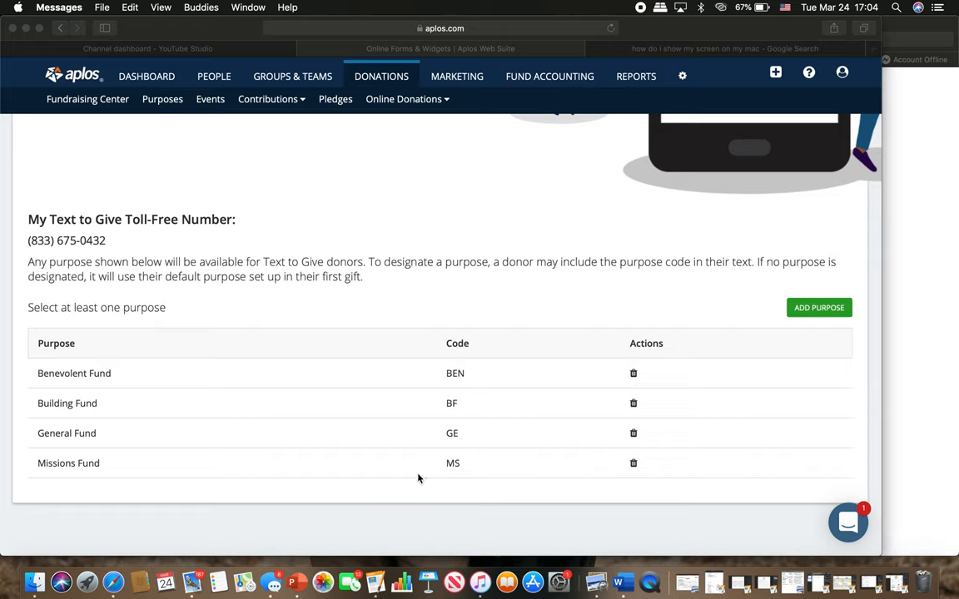
mouse_move(453, 476)
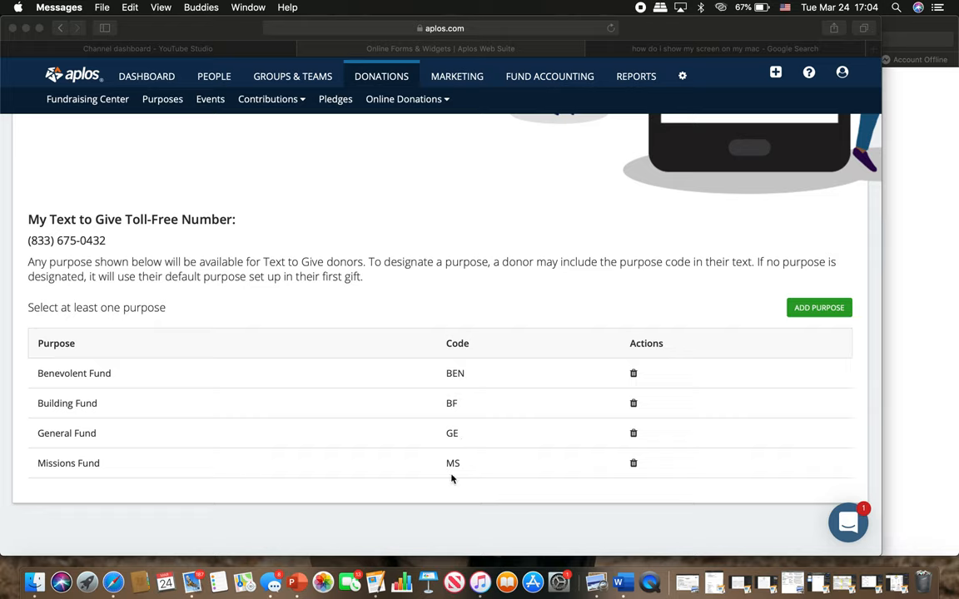
mouse_move(447, 474)
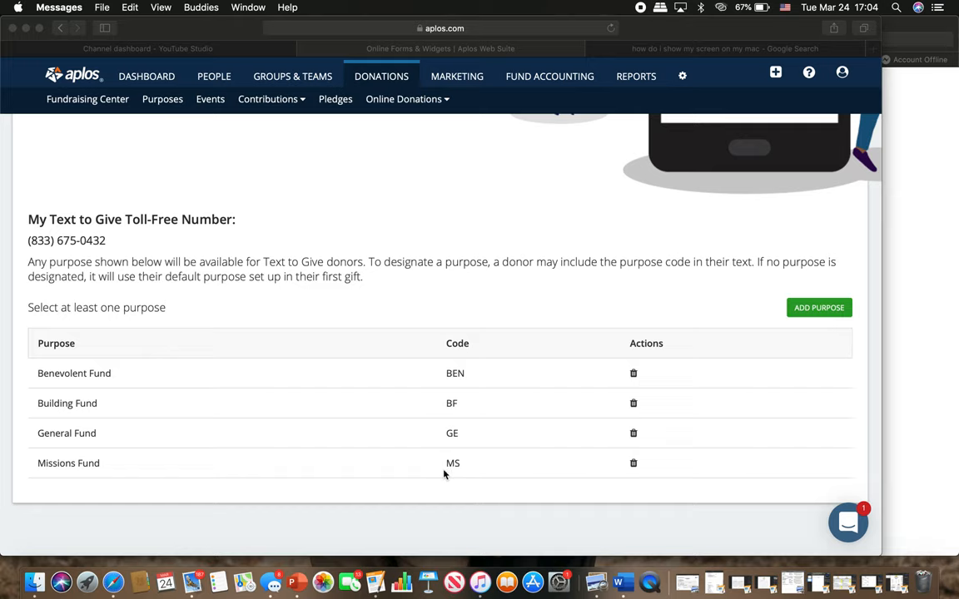
mouse_move(456, 473)
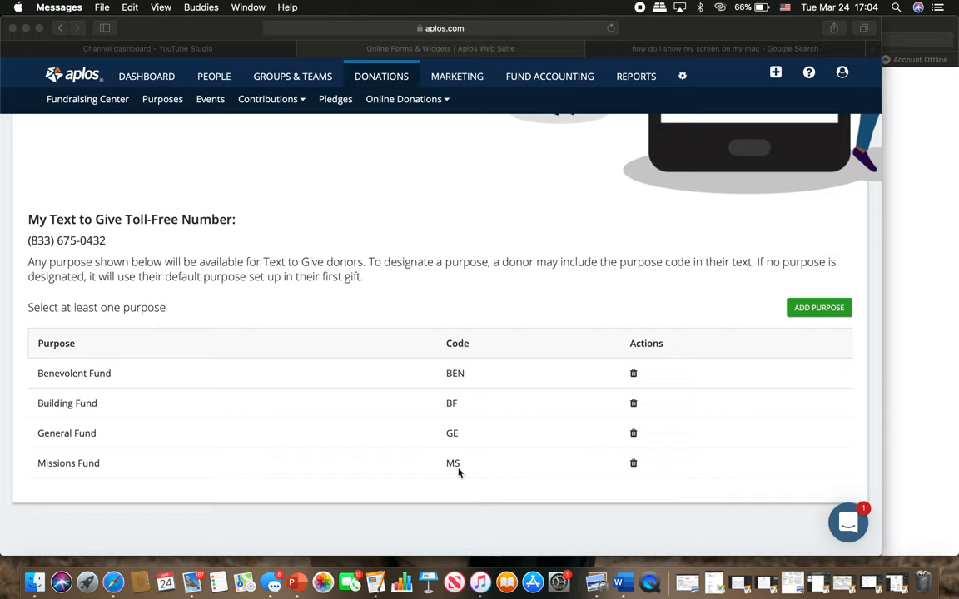
mouse_move(474, 443)
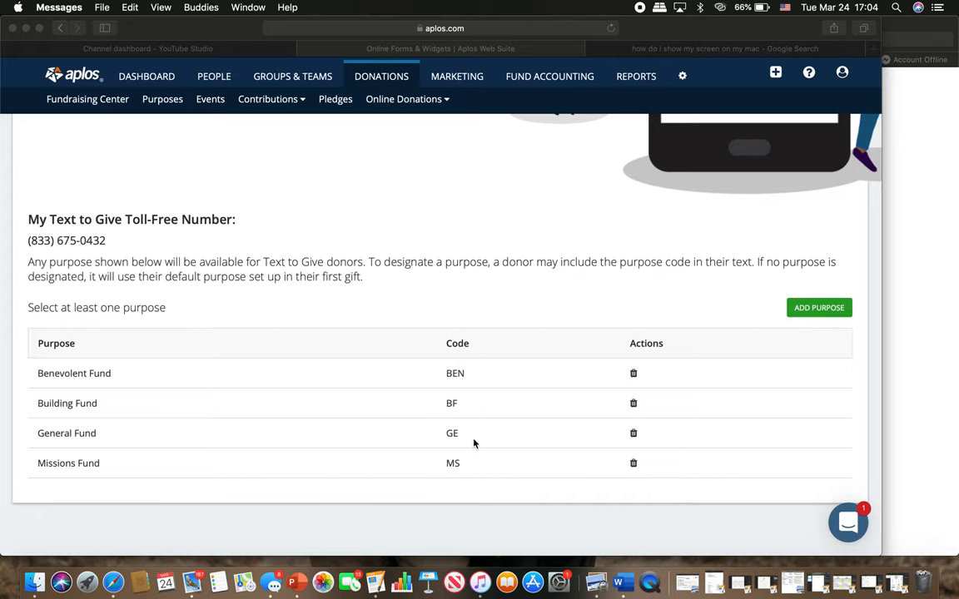
Step: Scroll up to the two donor texting options, GIVE XX and GIVE XX CODE
scroll(up, 3)
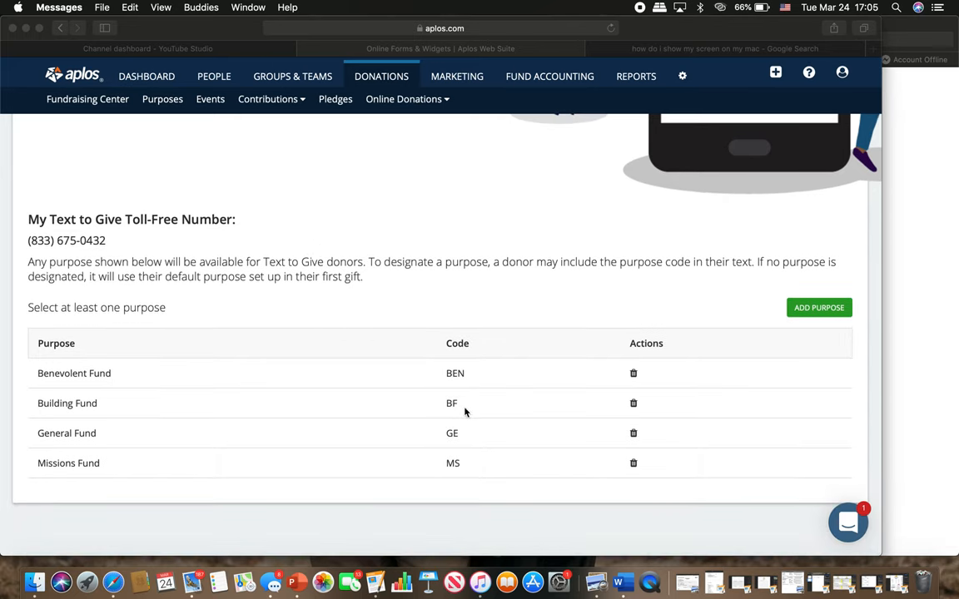
mouse_move(453, 388)
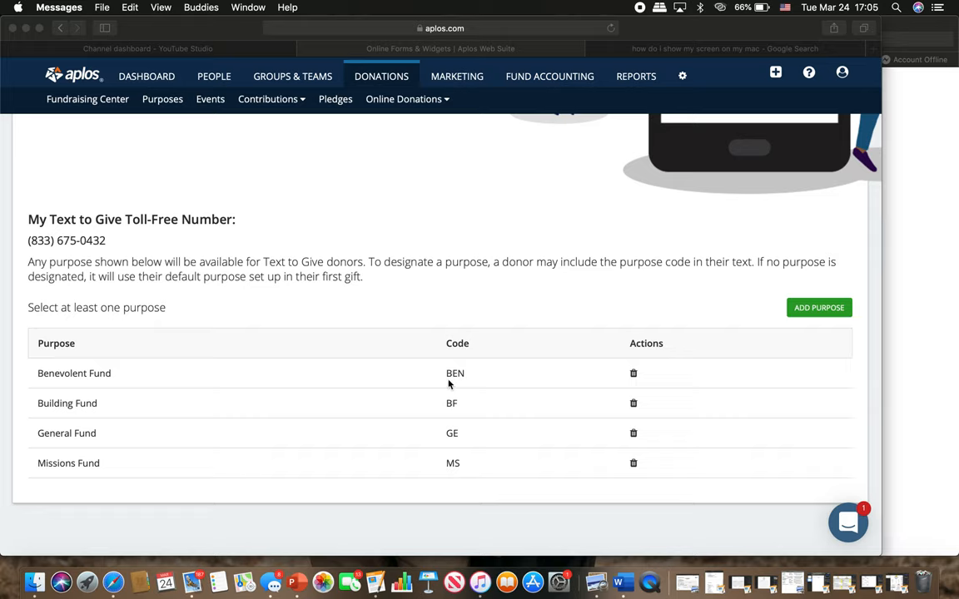
mouse_move(470, 374)
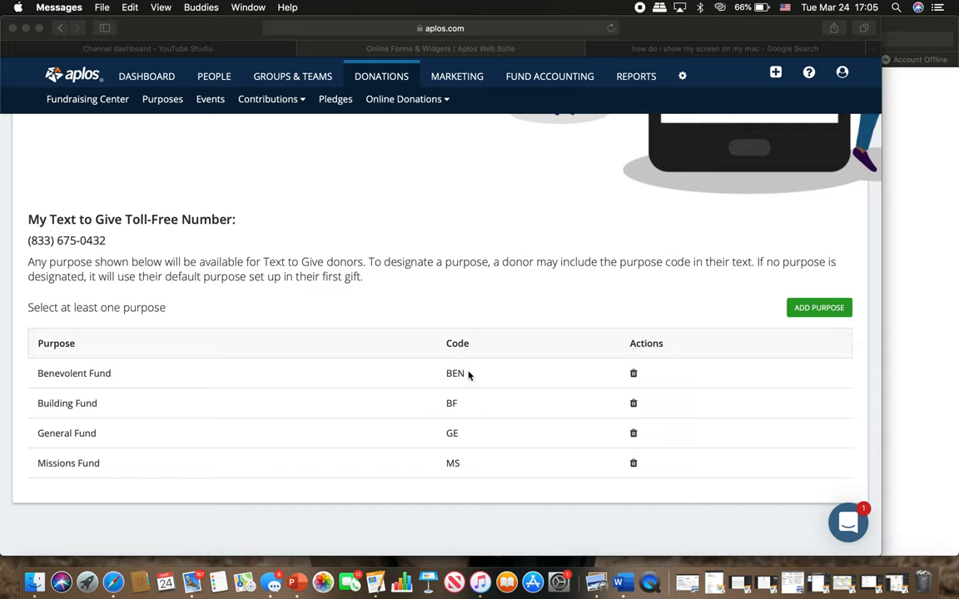
mouse_move(434, 396)
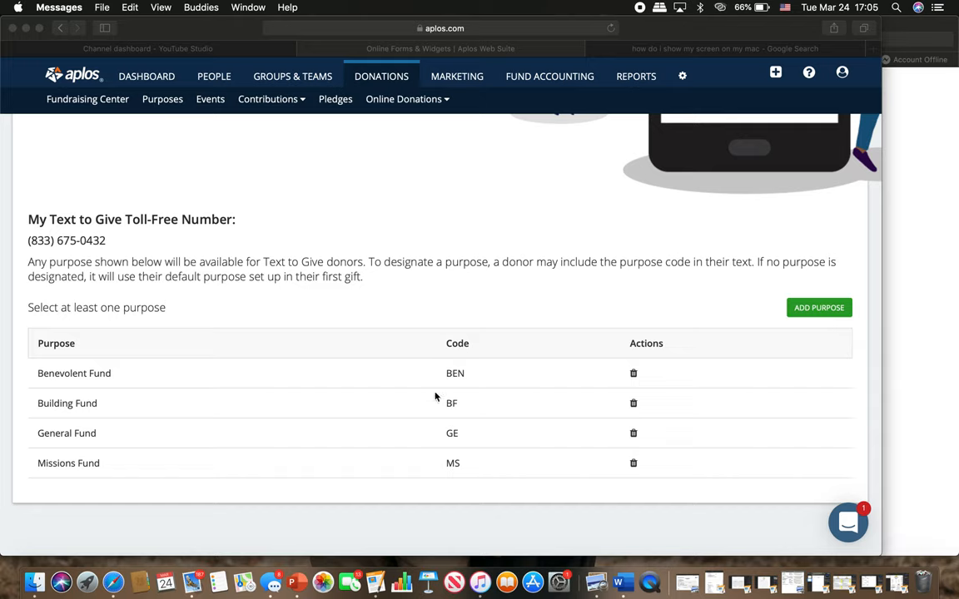
mouse_move(460, 437)
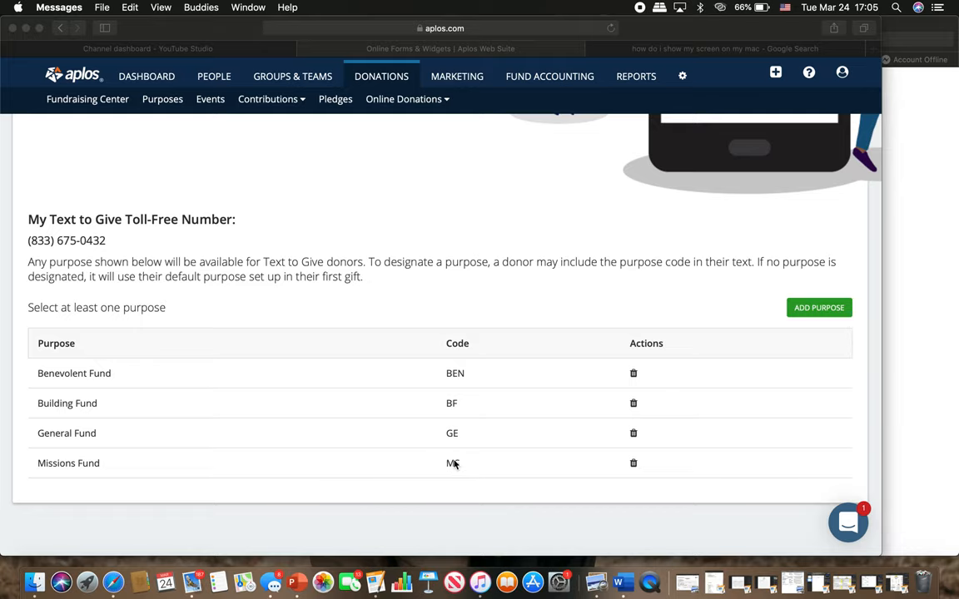
scroll(up, 3)
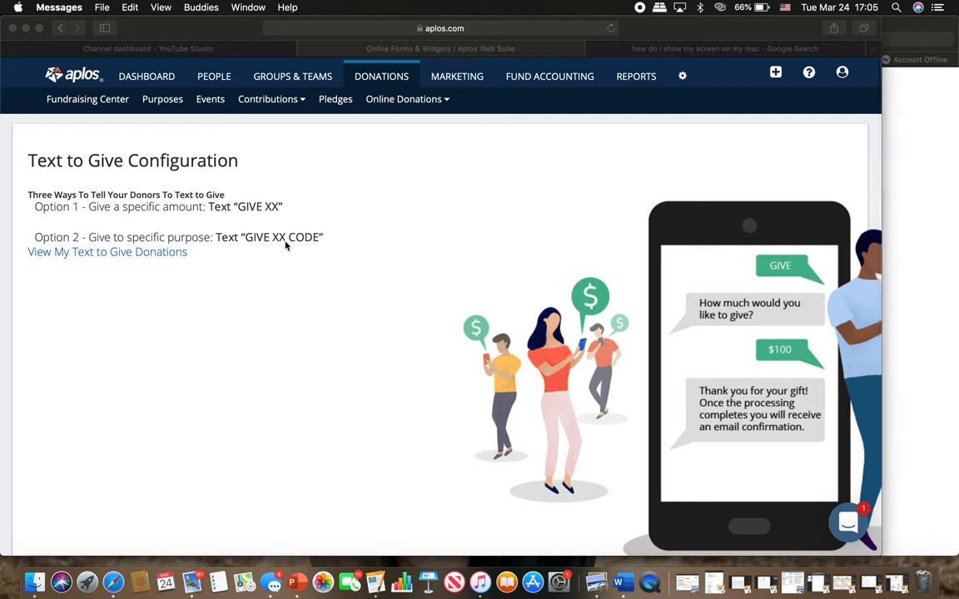
mouse_move(320, 250)
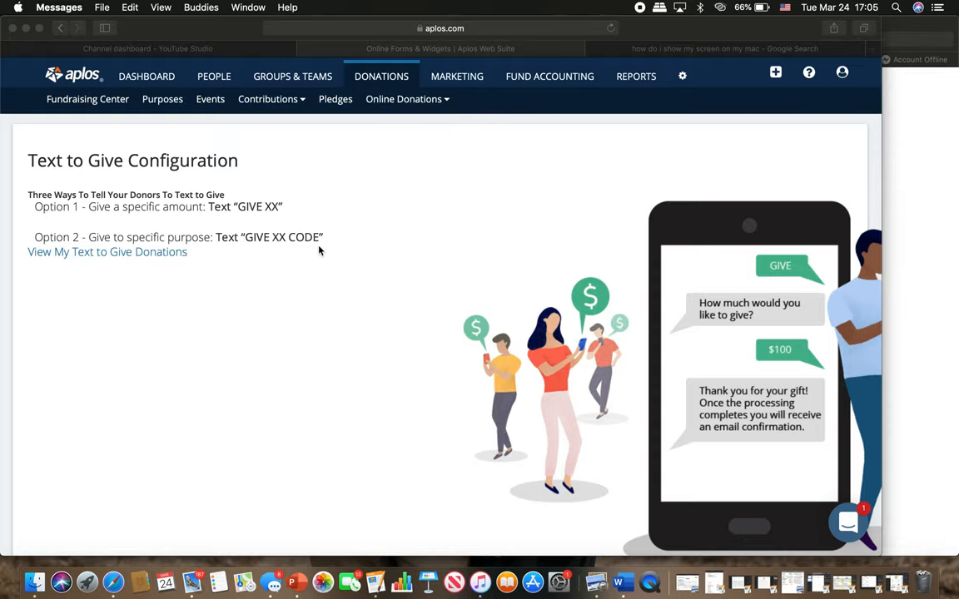
Step: Switch to Apple Mail showing the $10.00 donation confirmation dated 24 Mar 2020
key(mission_control)
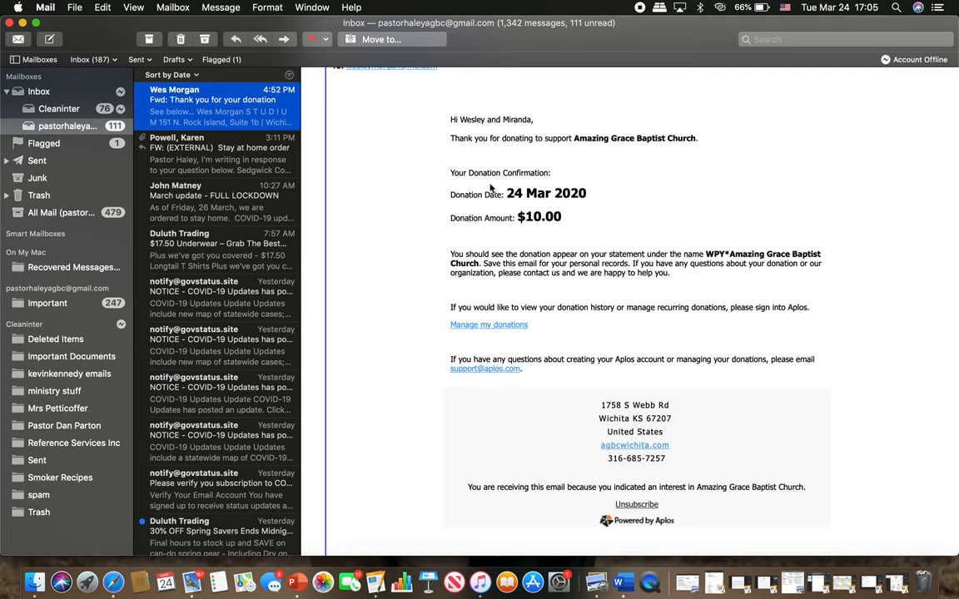
mouse_move(491, 135)
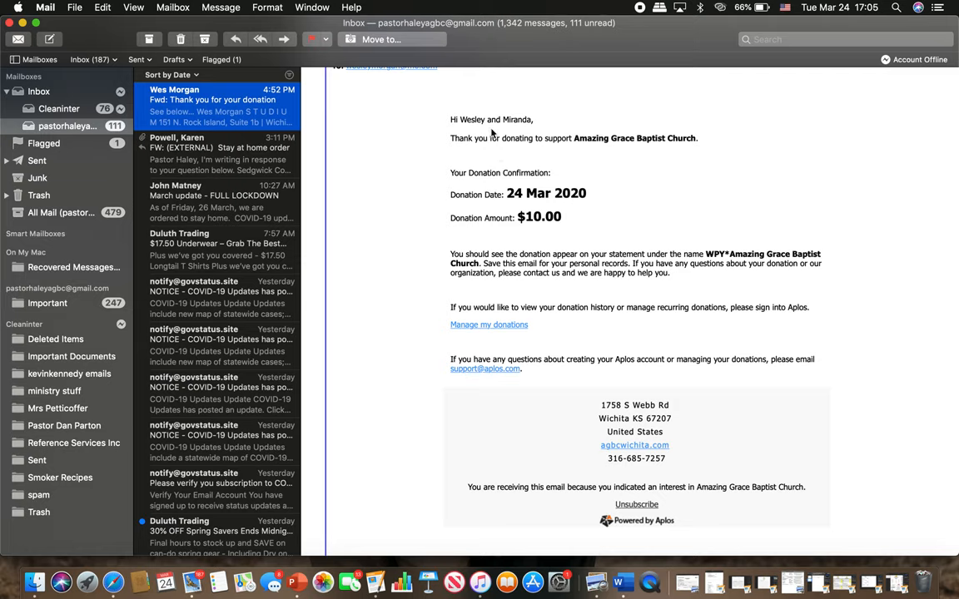
mouse_move(528, 158)
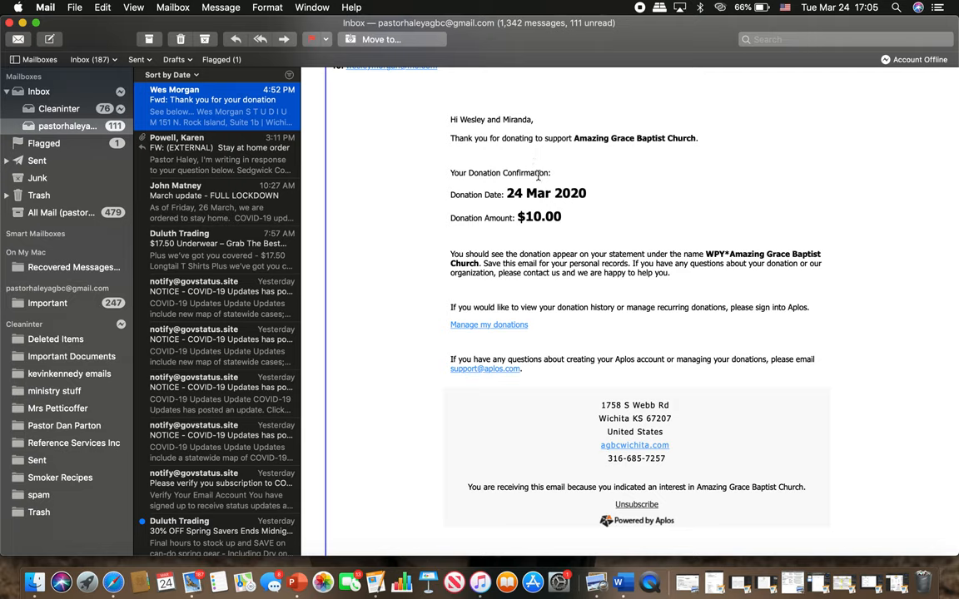
mouse_move(502, 198)
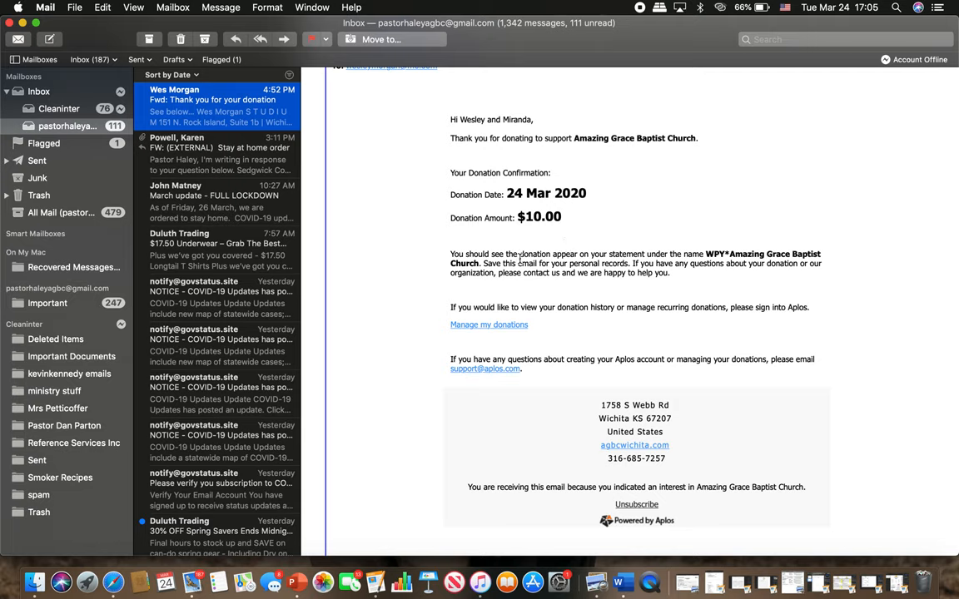
mouse_move(607, 326)
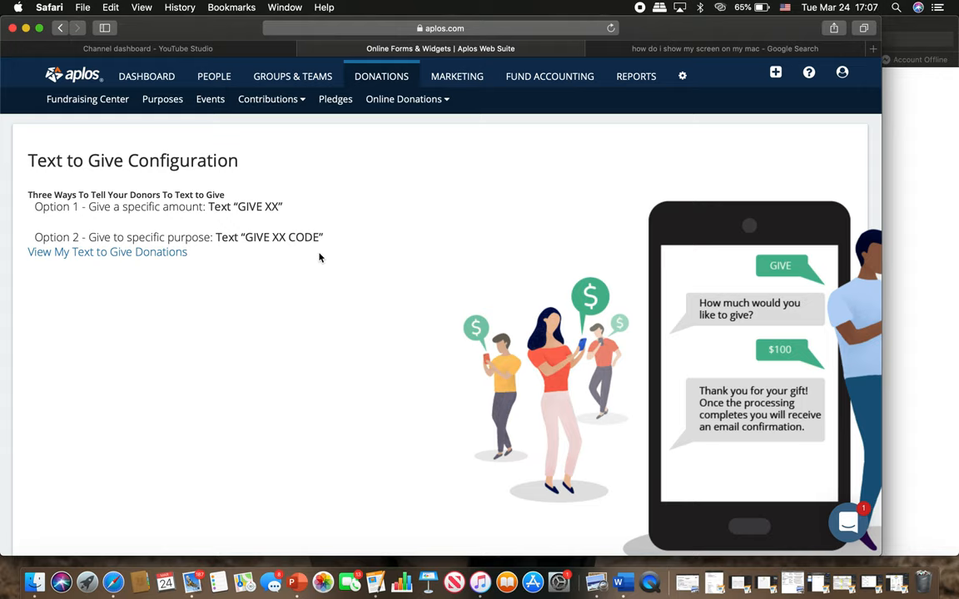
mouse_move(502, 119)
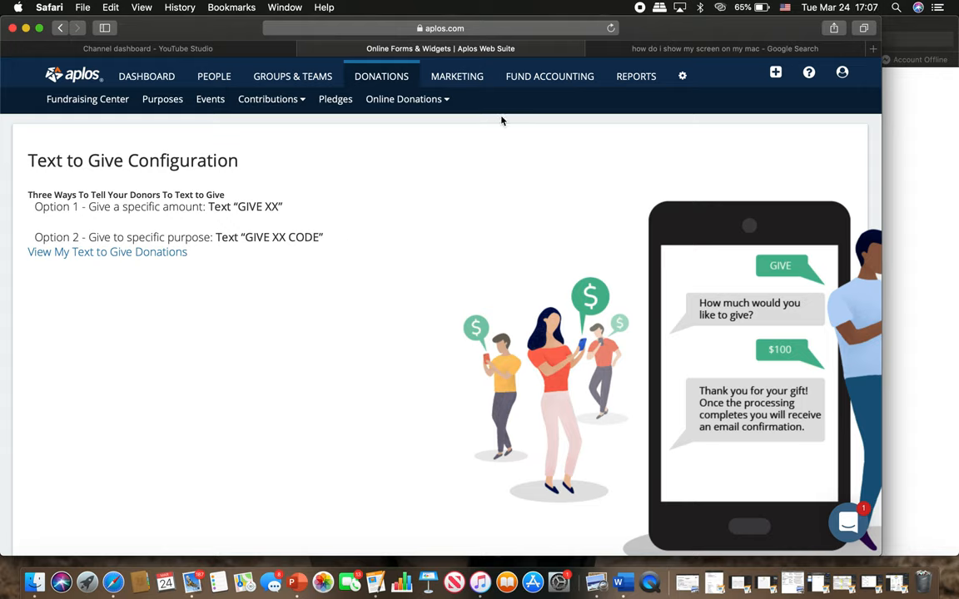